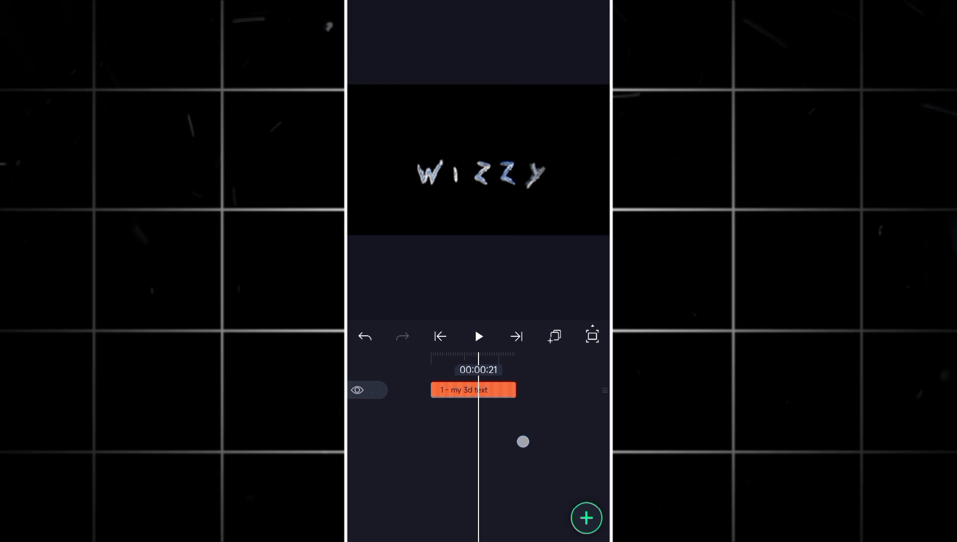
Replay the animation from the start, then show the In the end.mp4 clip's ⋯ options
{"action": "left_click", "coordinate": [440, 336]}
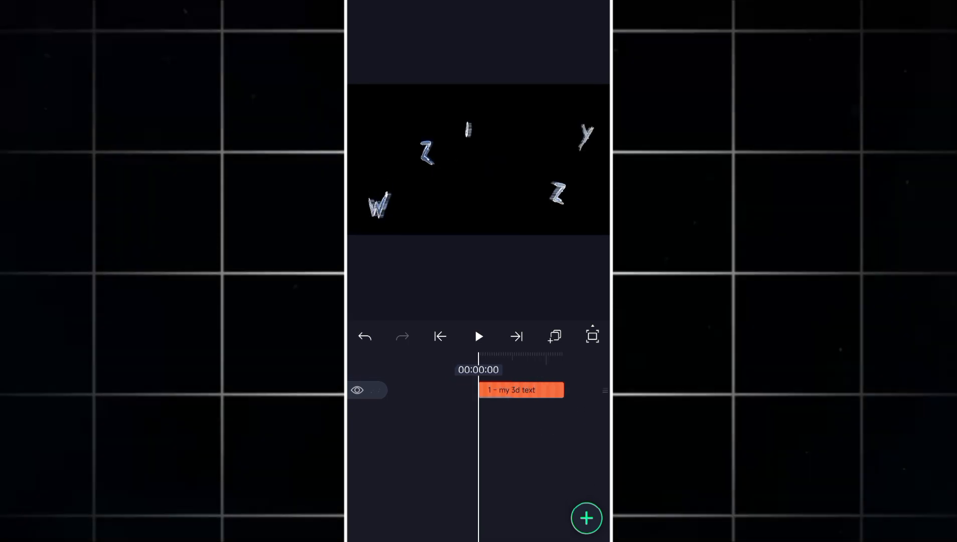
{"action": "left_click", "coordinate": [522, 390]}
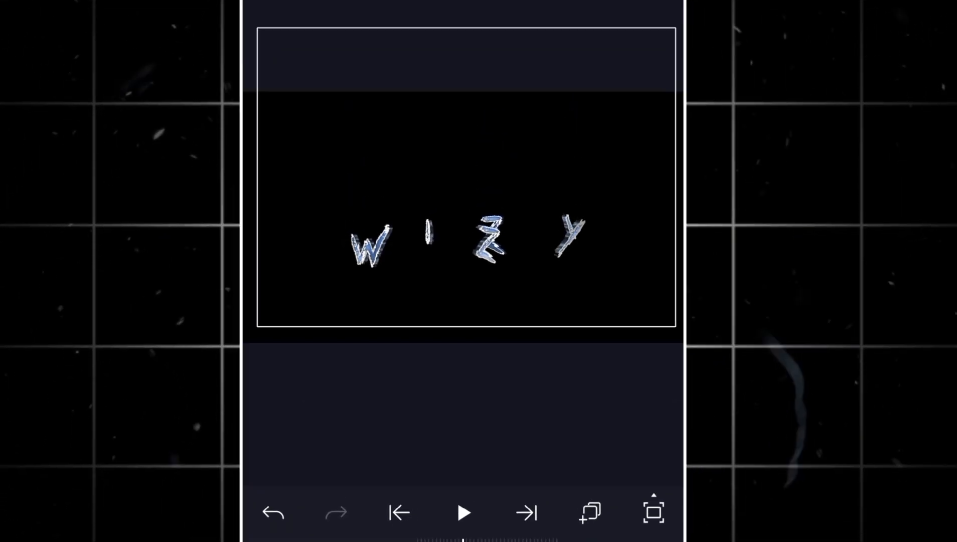
{"action": "left_click", "coordinate": [645, 69]}
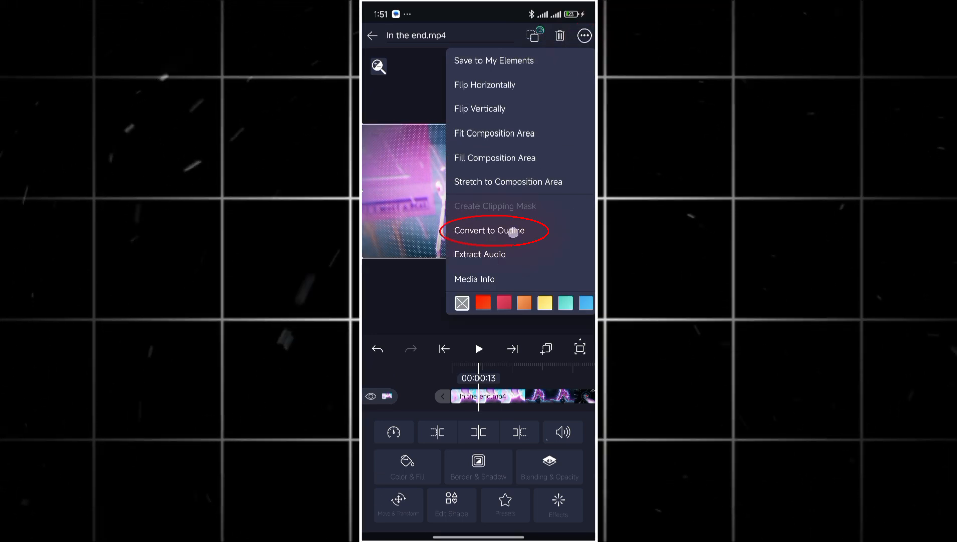
{"action": "left_click", "coordinate": [489, 231]}
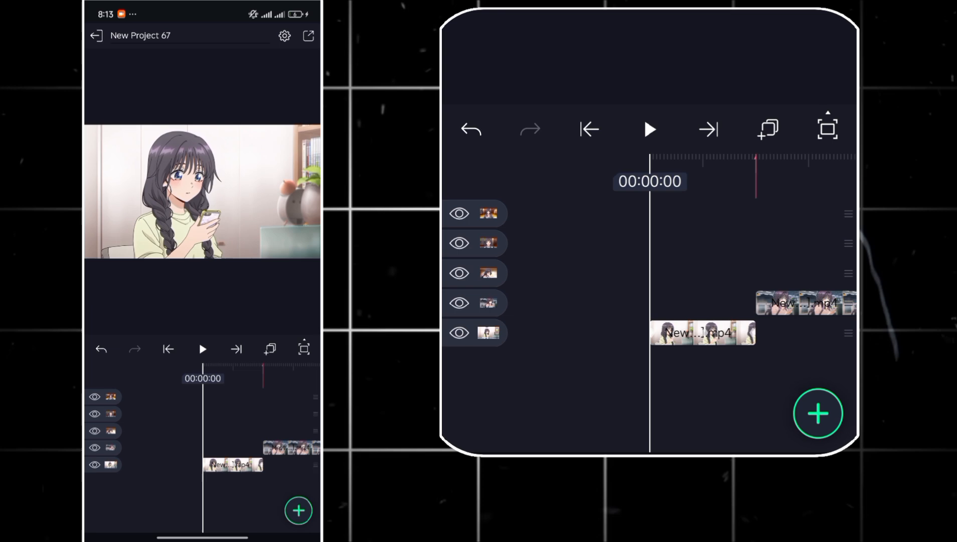
Paste the copied transition style onto the four upper clips, then pause and scrub back to review
{"action": "left_click", "coordinate": [649, 129]}
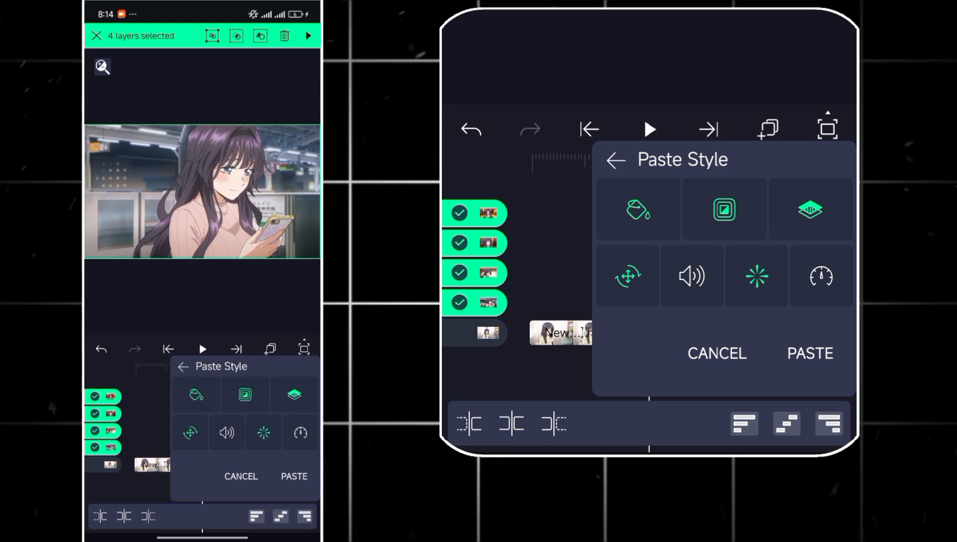
{"action": "left_click", "coordinate": [820, 277]}
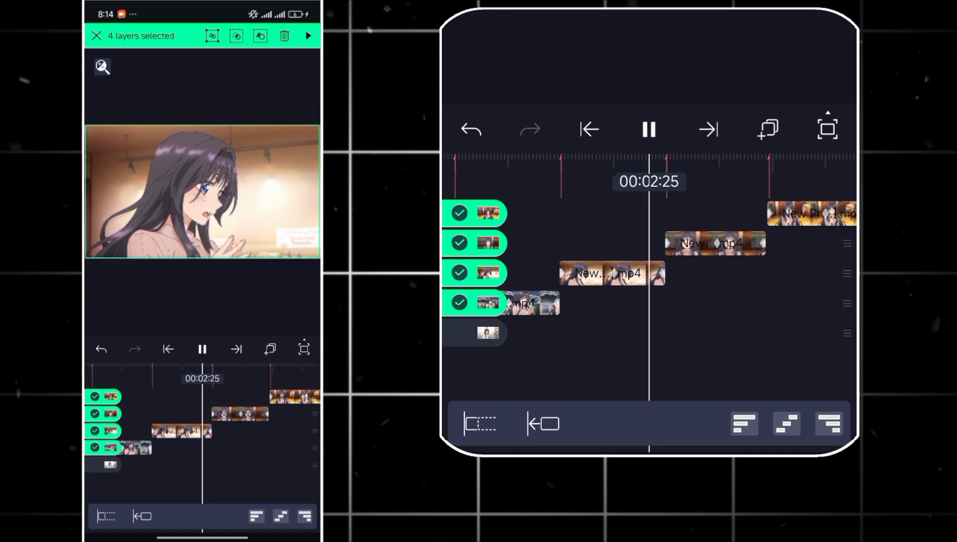
{"action": "left_click", "coordinate": [649, 130]}
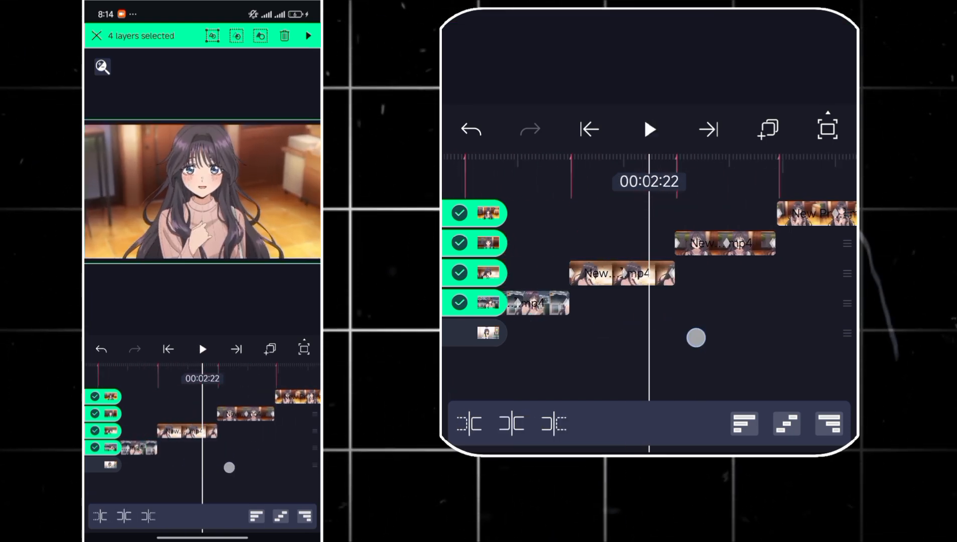
{"action": "left_click_drag", "start_coordinate": [695, 338], "coordinate": [656, 368]}
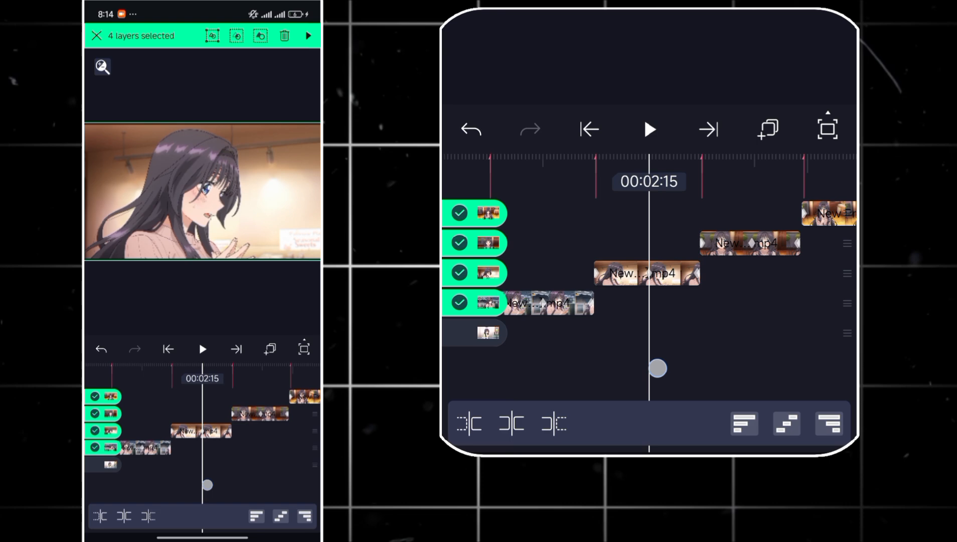